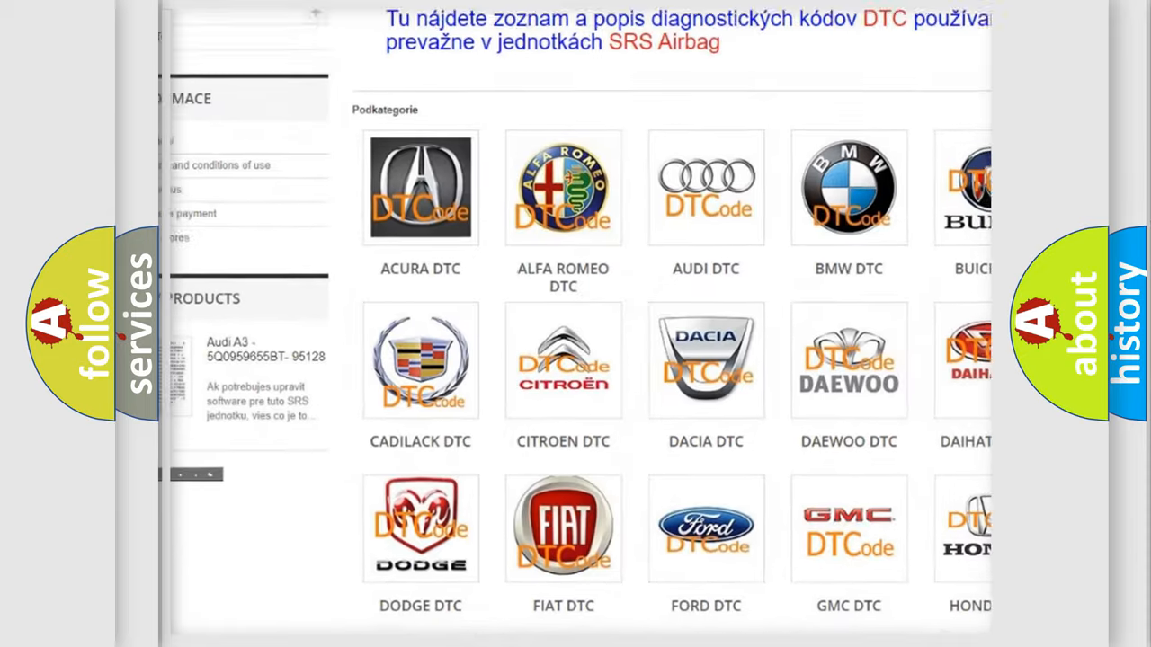
- Advance the P0030 card to its Cause section: open/high-resistance communication enable circuit, shorted wake-up circuit
scroll("down", 3)
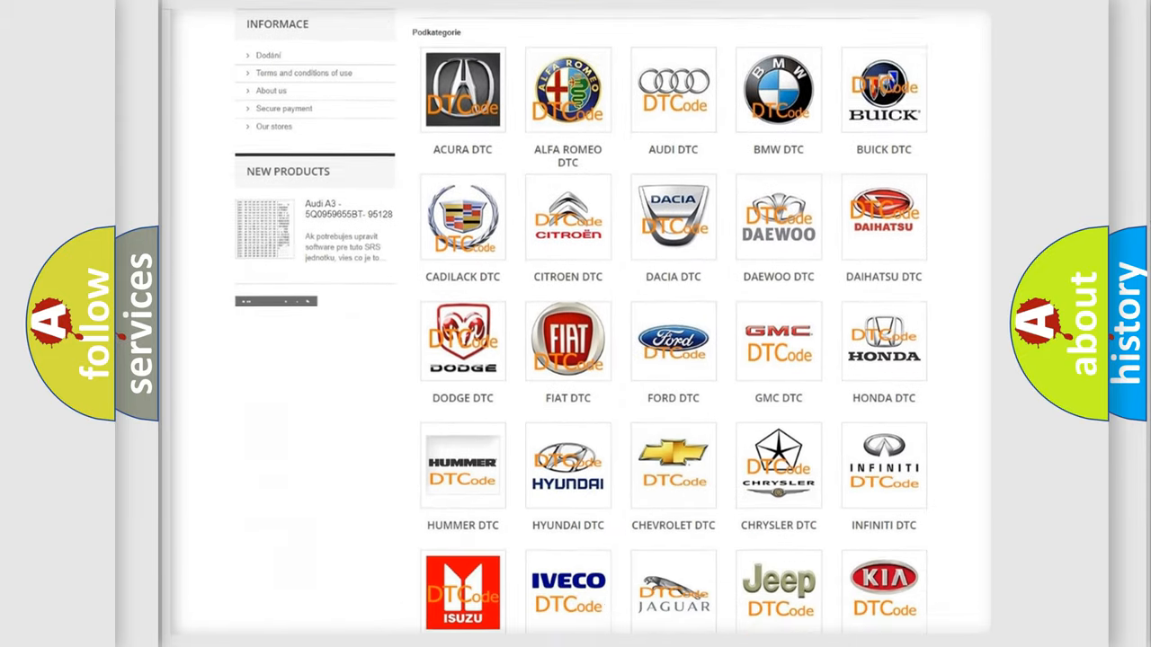
scroll("down", 3)
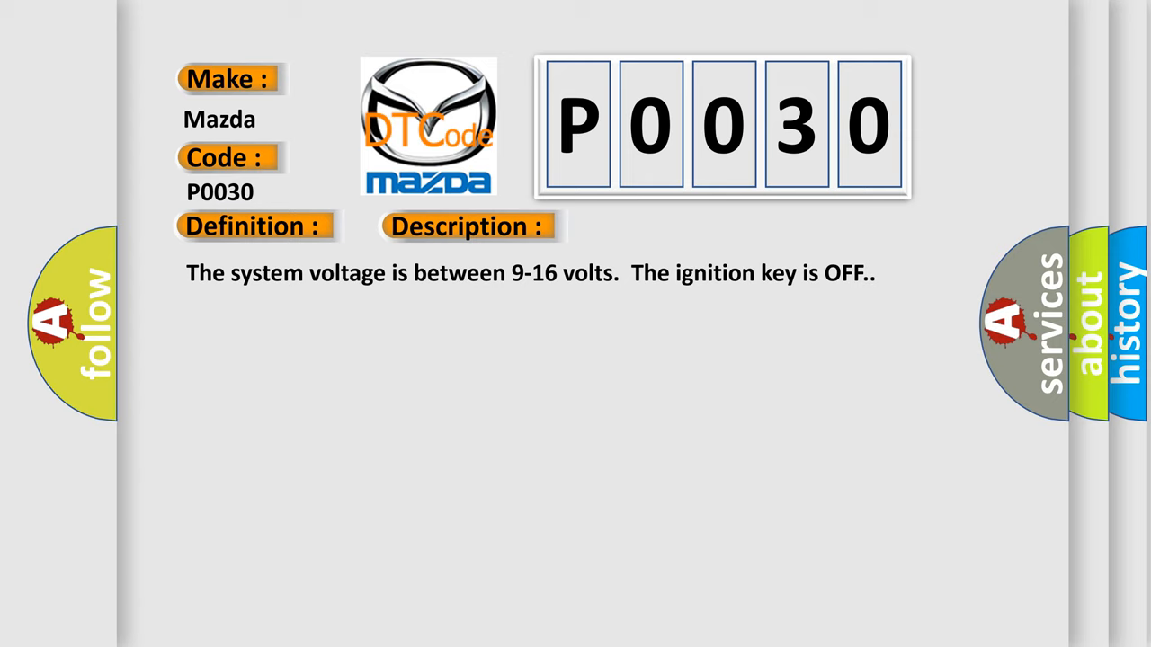
left_click(658, 226)
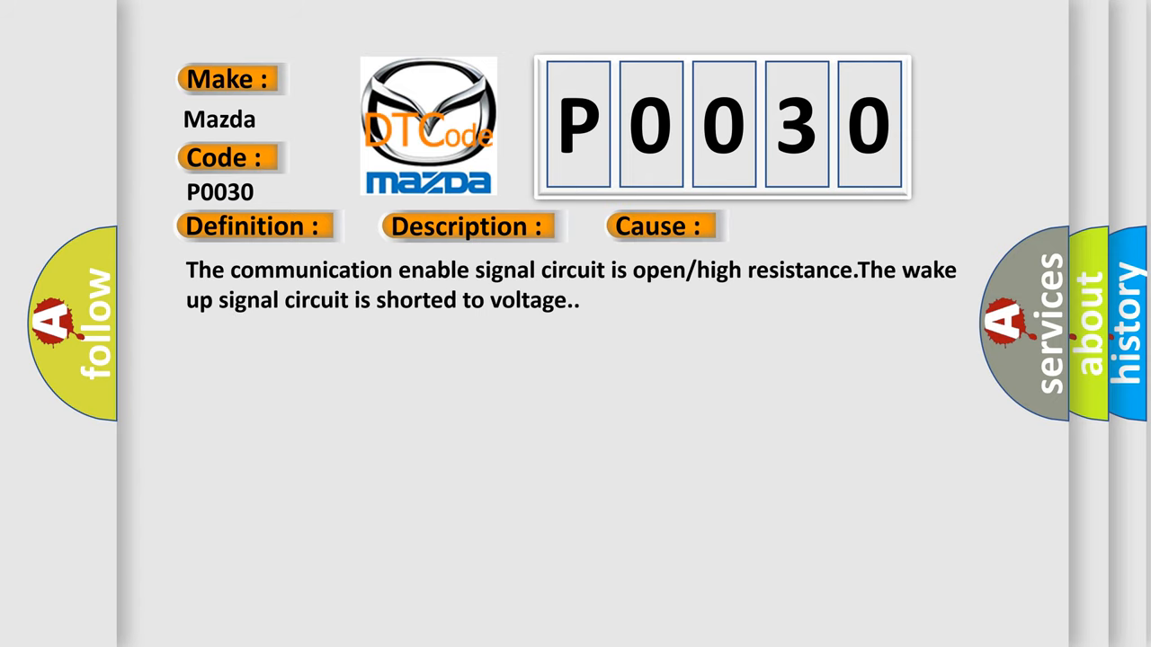